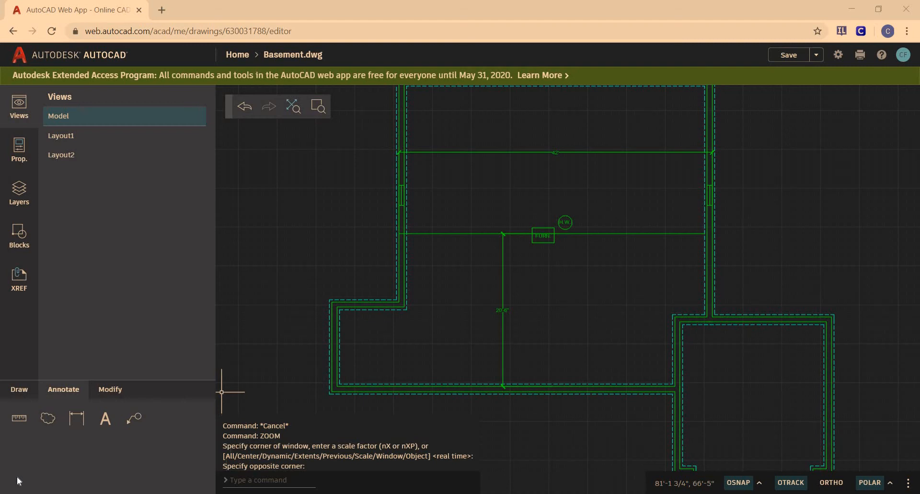
{"action": "mouse_move", "coordinate": [437, 330]}
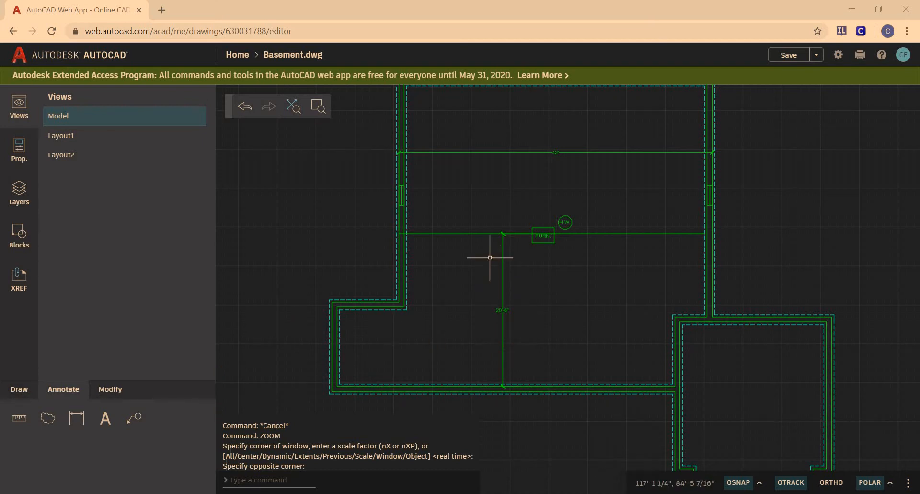
{"action": "mouse_move", "coordinate": [660, 239]}
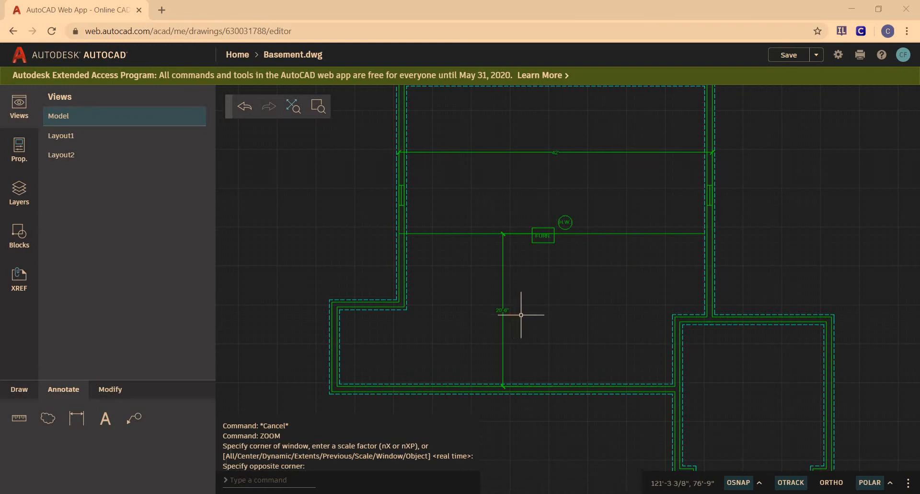
{"action": "mouse_move", "coordinate": [522, 199]}
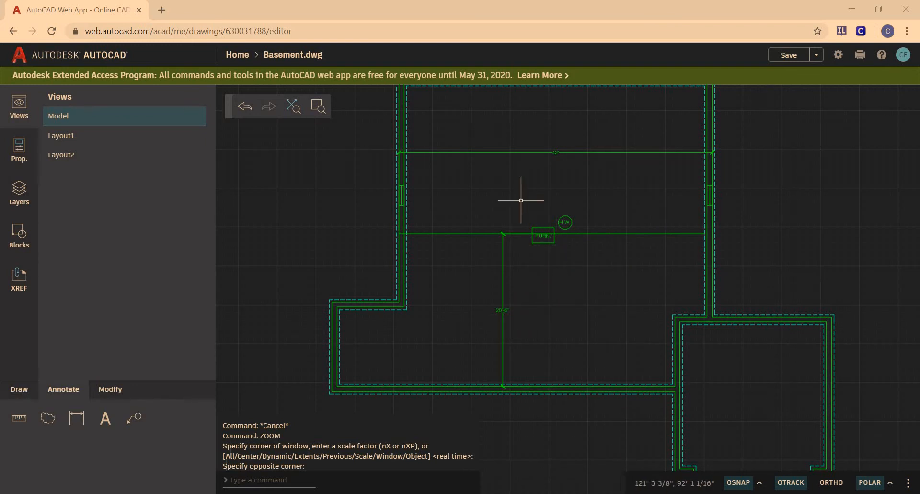
{"action": "mouse_move", "coordinate": [587, 140]}
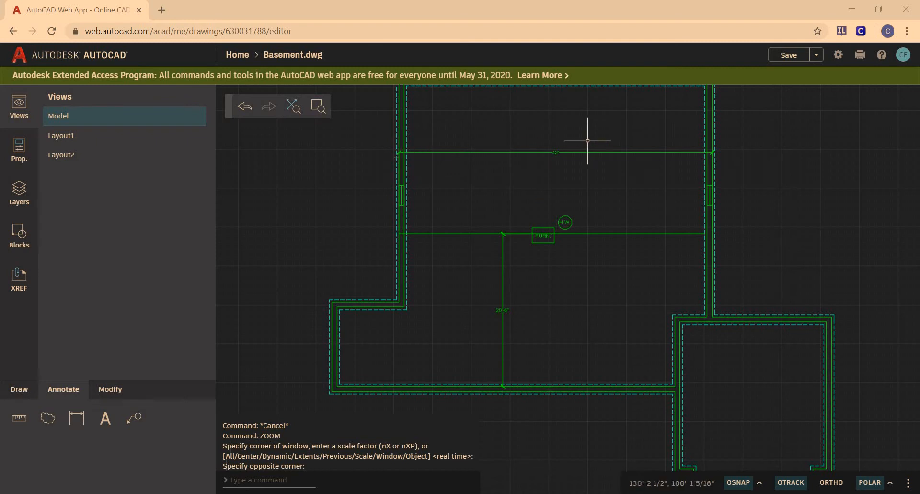
{"action": "mouse_move", "coordinate": [696, 153]}
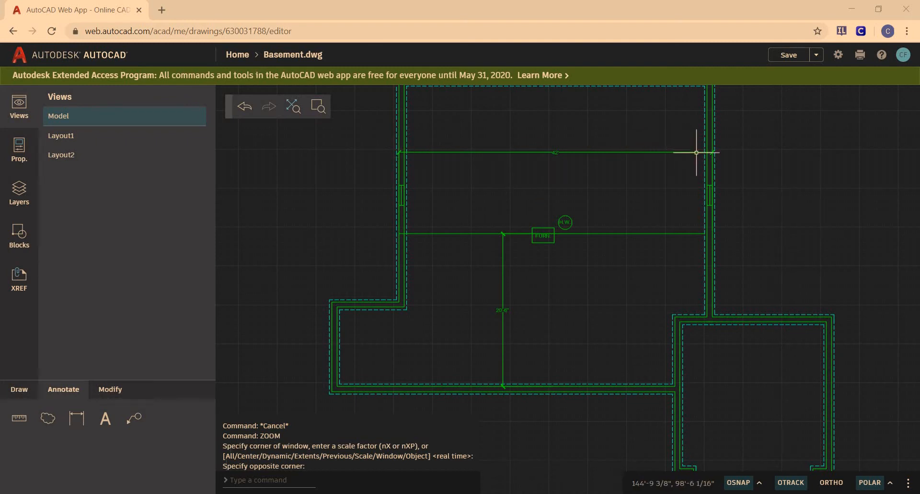
{"action": "mouse_move", "coordinate": [615, 326]}
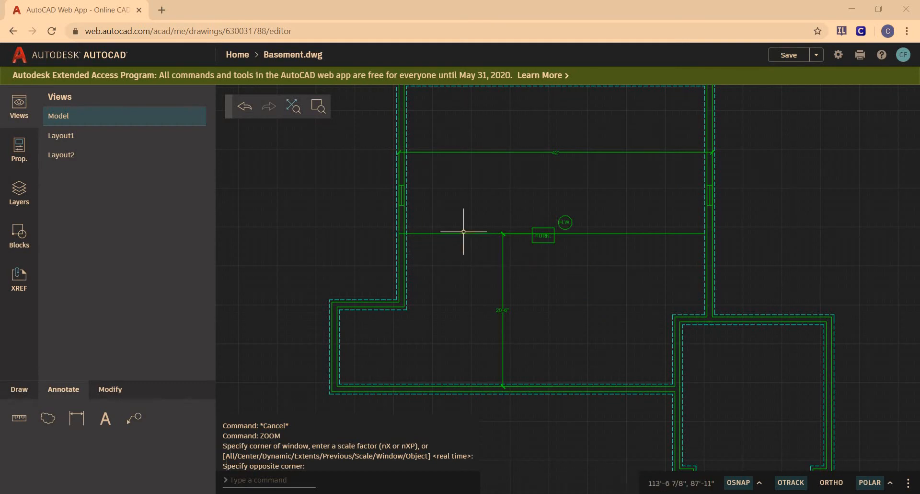
{"action": "mouse_move", "coordinate": [491, 241]}
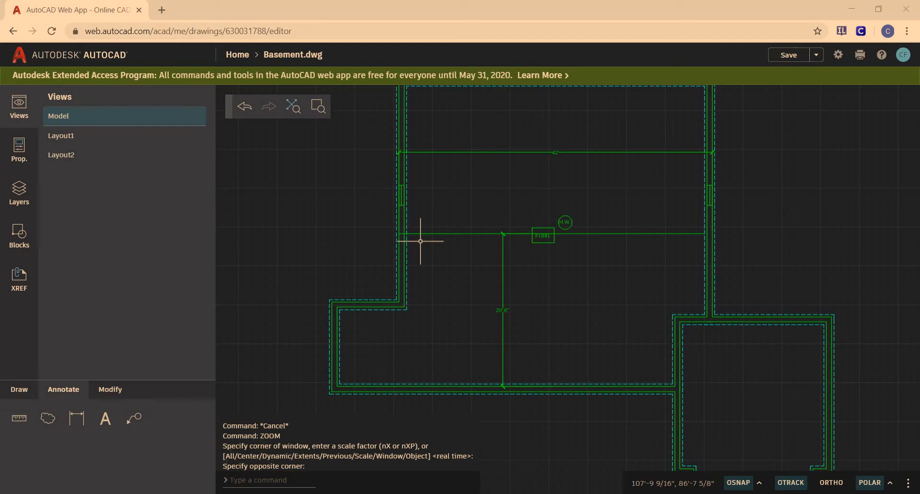
{"action": "mouse_move", "coordinate": [709, 224]}
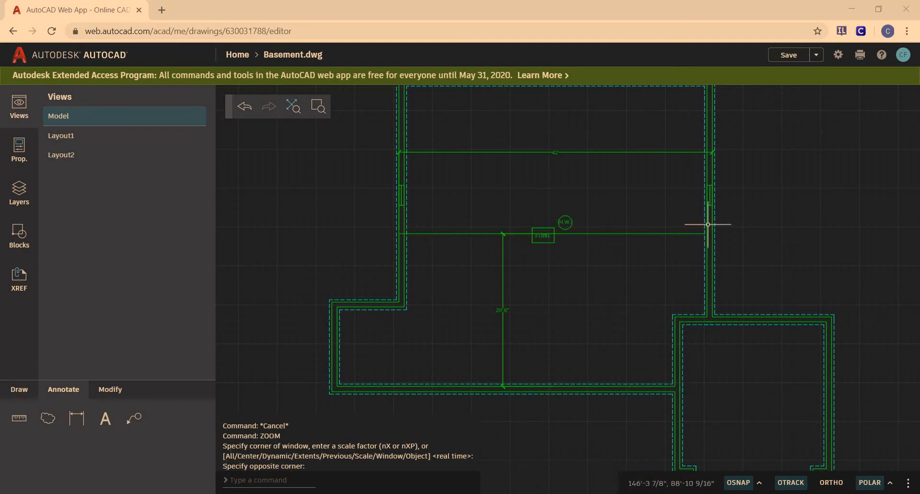
{"action": "mouse_move", "coordinate": [723, 227]}
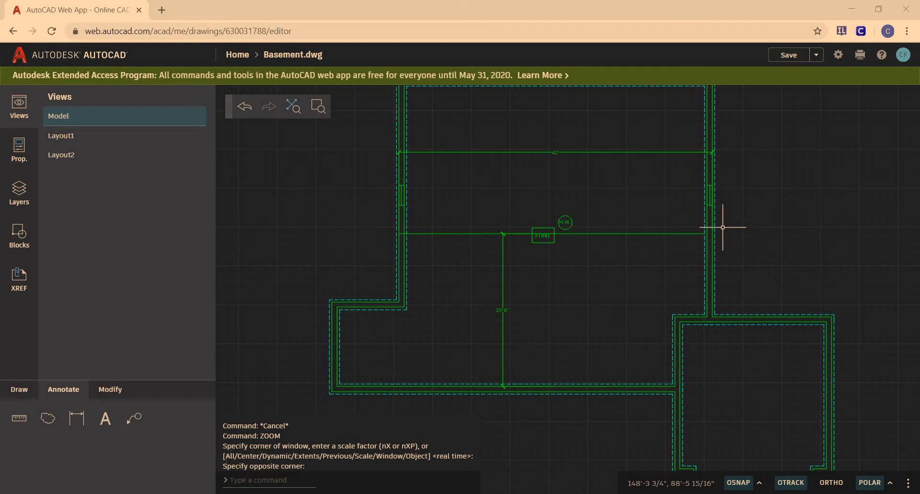
{"action": "mouse_move", "coordinate": [520, 347]}
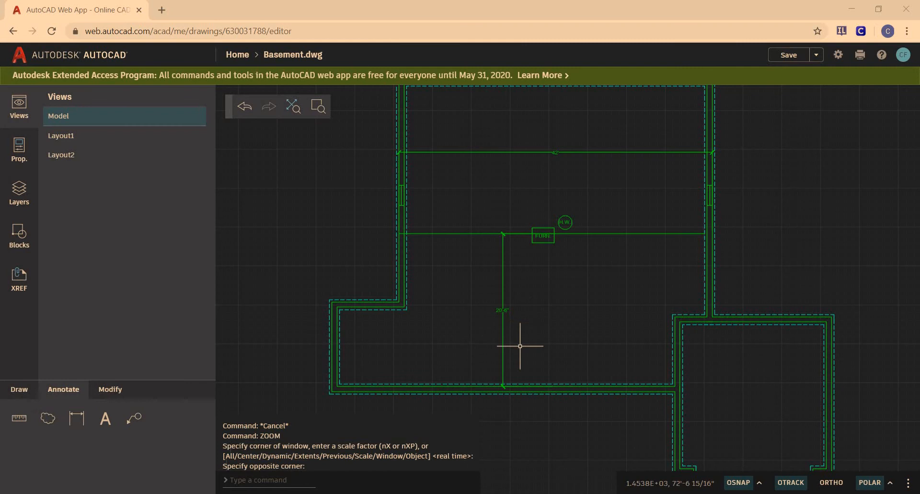
{"action": "mouse_move", "coordinate": [514, 359]}
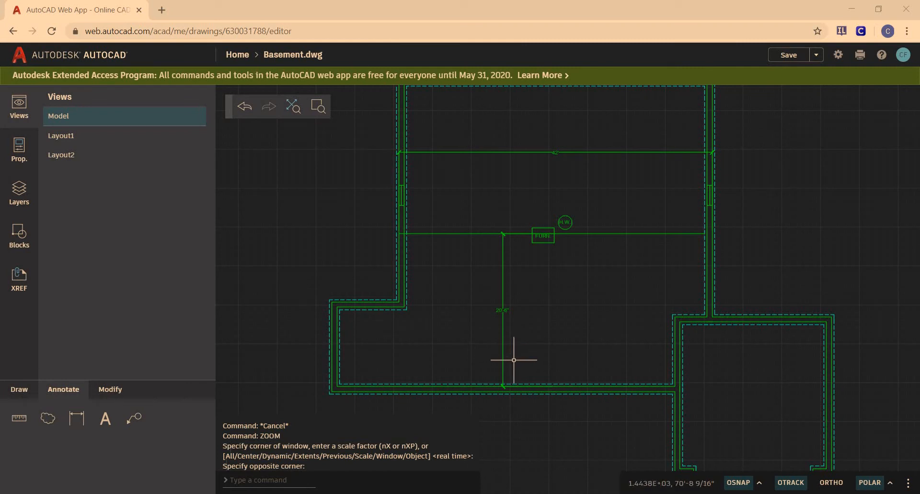
{"action": "mouse_move", "coordinate": [403, 197]}
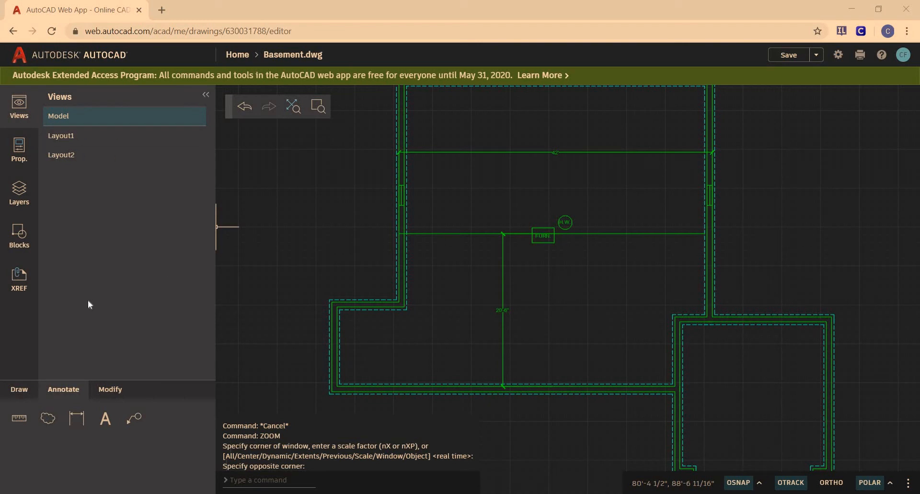
{"action": "mouse_move", "coordinate": [19, 388]}
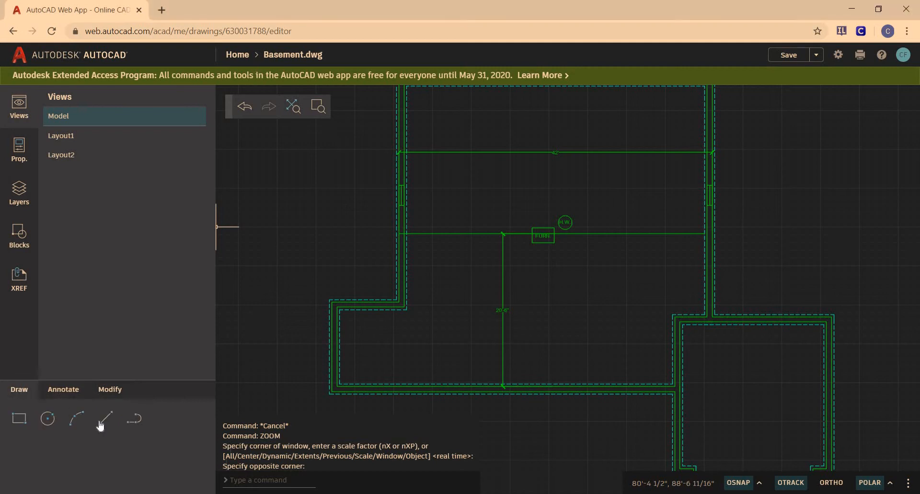
- Start a line, peek at the Floor Joist layer colour choices and dismiss them unchanged
{"action": "left_click", "coordinate": [104, 418]}
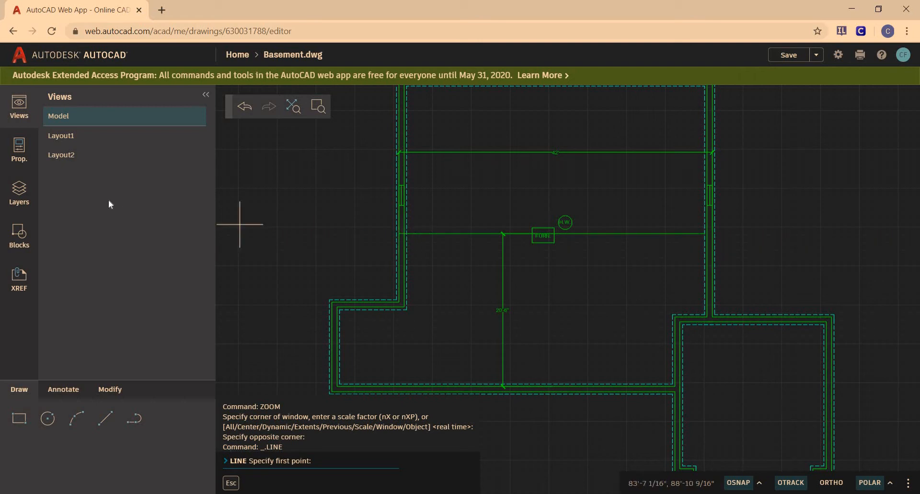
{"action": "mouse_move", "coordinate": [19, 150]}
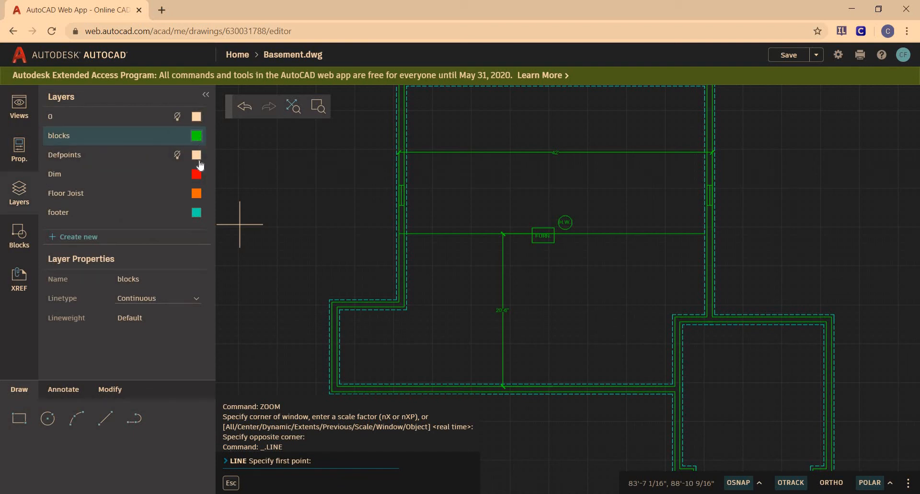
{"action": "mouse_move", "coordinate": [203, 194]}
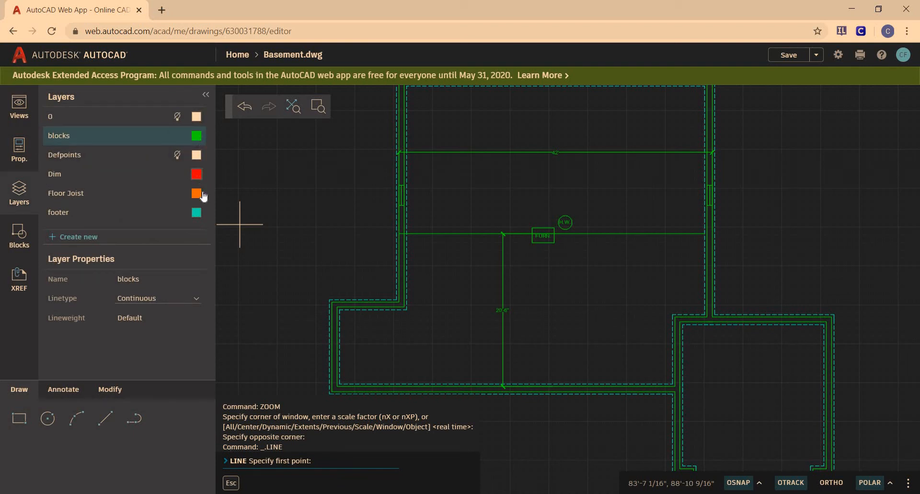
{"action": "mouse_move", "coordinate": [220, 192]}
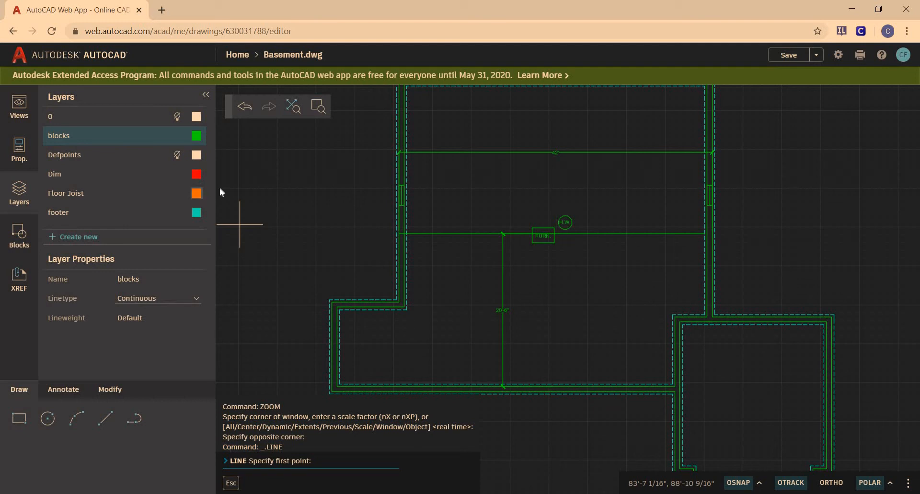
{"action": "left_click", "coordinate": [196, 135]}
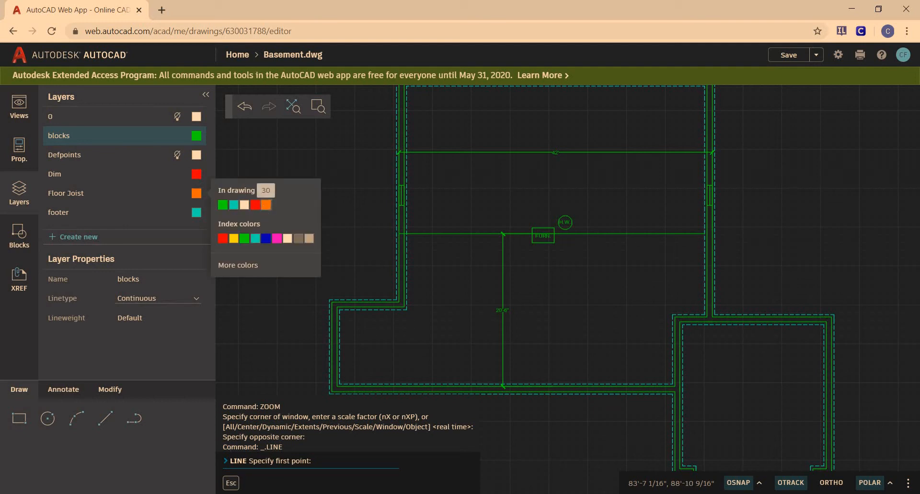
{"action": "left_click", "coordinate": [224, 235]}
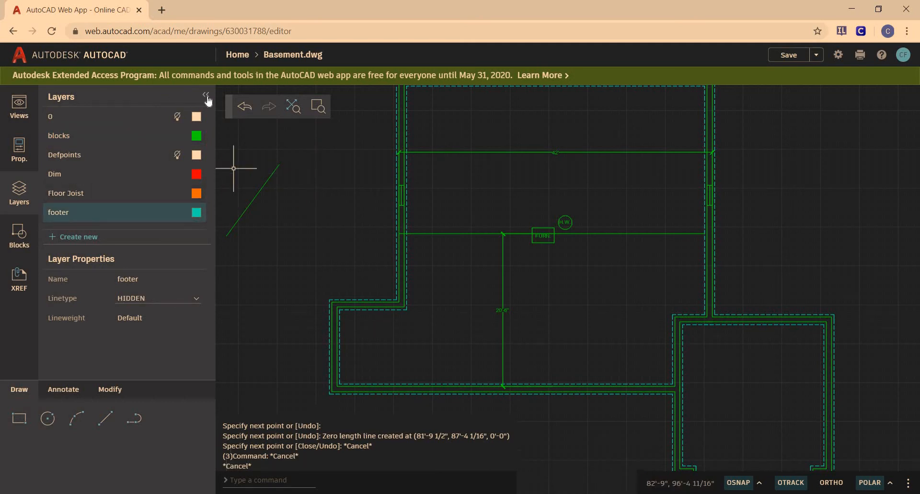
- Draw the first dashed footer mark on the girder line 10'6" from the left wall
{"action": "left_click", "coordinate": [207, 97]}
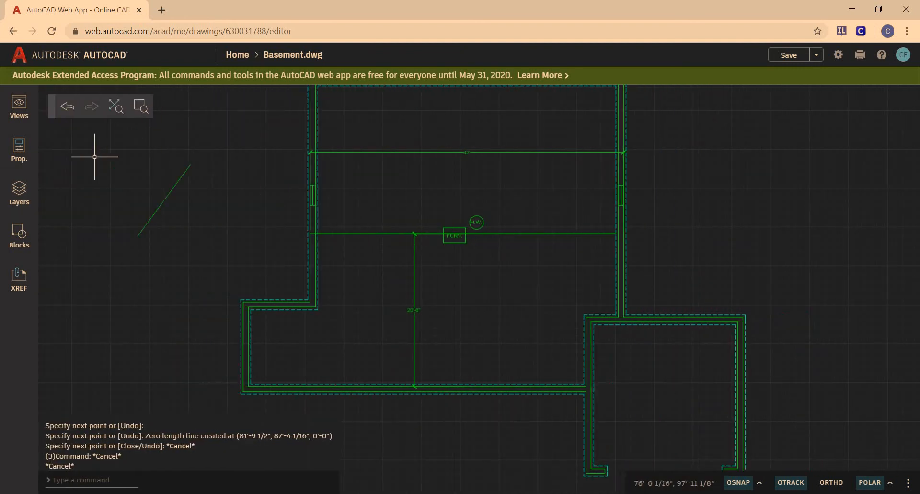
{"action": "mouse_move", "coordinate": [81, 399]}
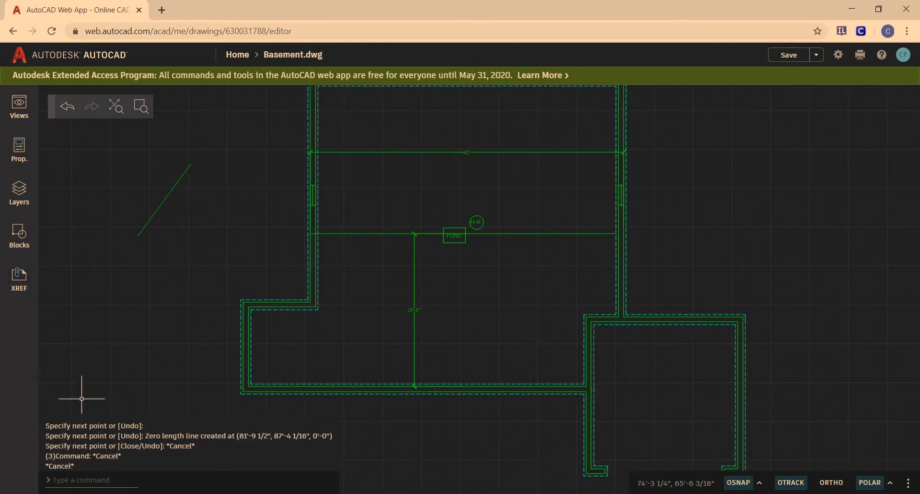
{"action": "left_click", "coordinate": [19, 150]}
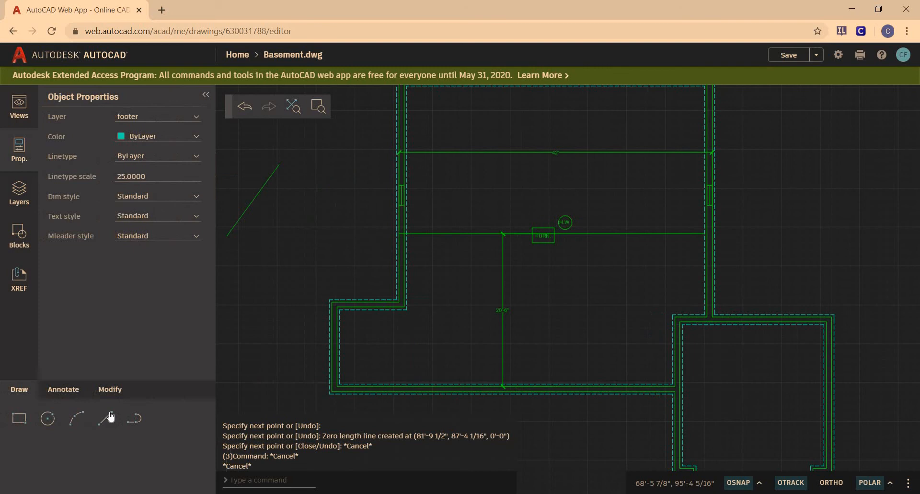
{"action": "left_click", "coordinate": [105, 418]}
{"action": "type", "text": "1"}
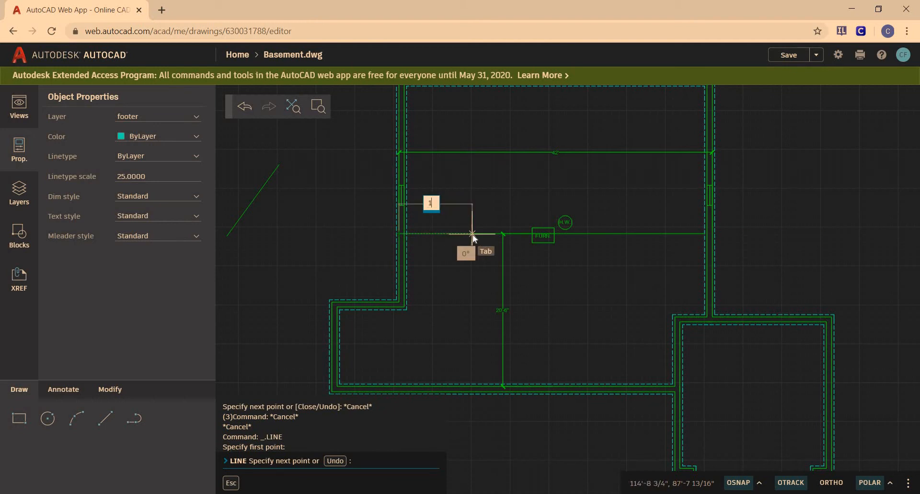
{"action": "type", "text": "0"}
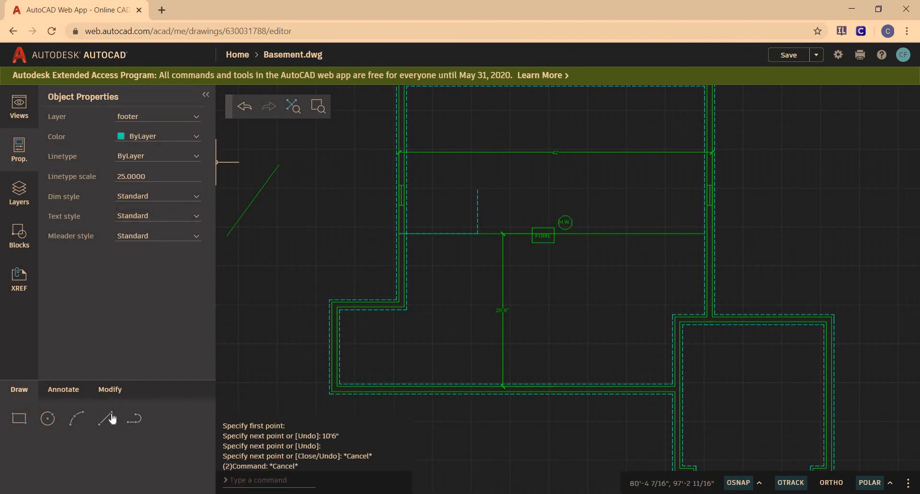
{"action": "left_click", "coordinate": [105, 418]}
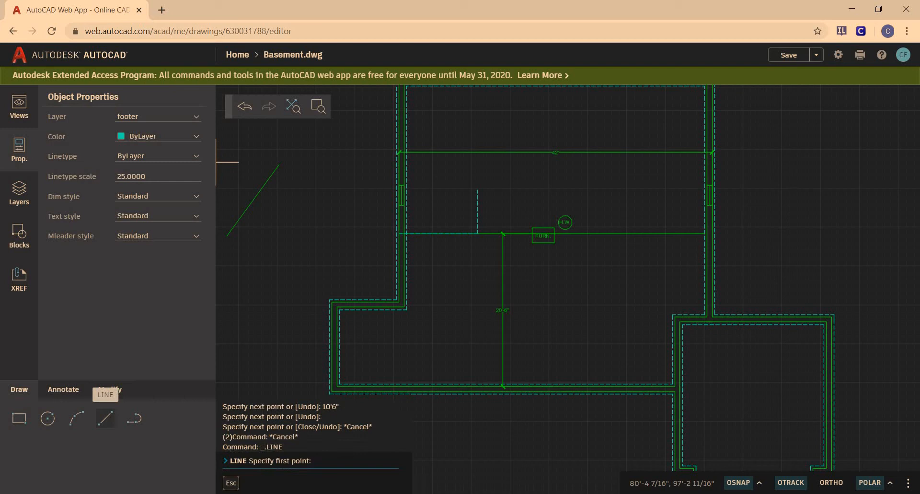
{"action": "mouse_move", "coordinate": [481, 232]}
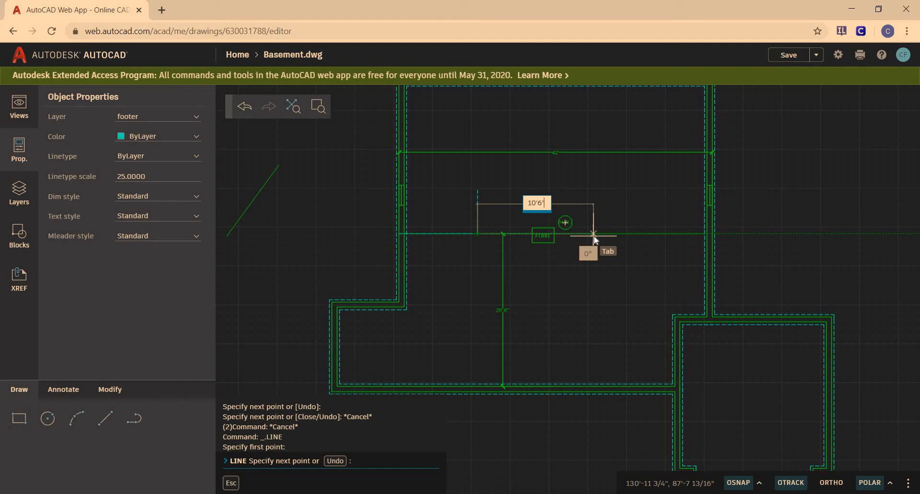
- Draw the second and third dashed footer marks, each offset 10'6" along the girder line
{"action": "type", "text": "10'6\""}
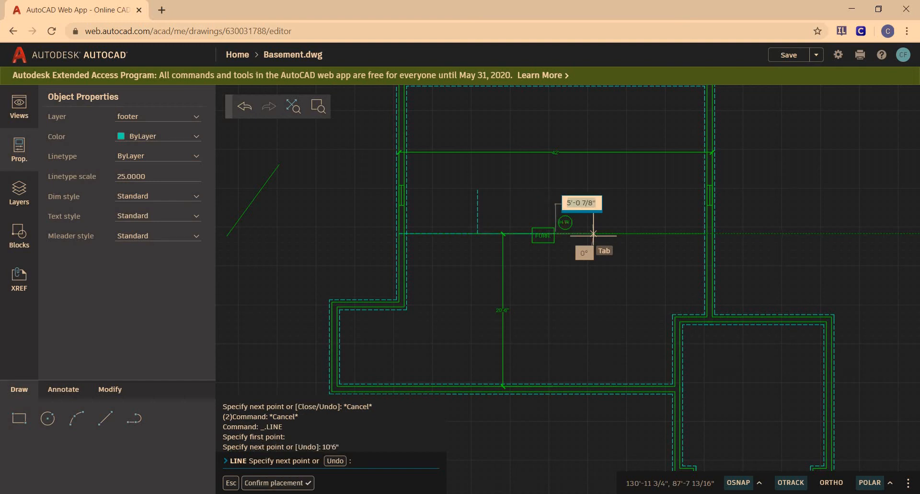
{"action": "mouse_move", "coordinate": [558, 177]}
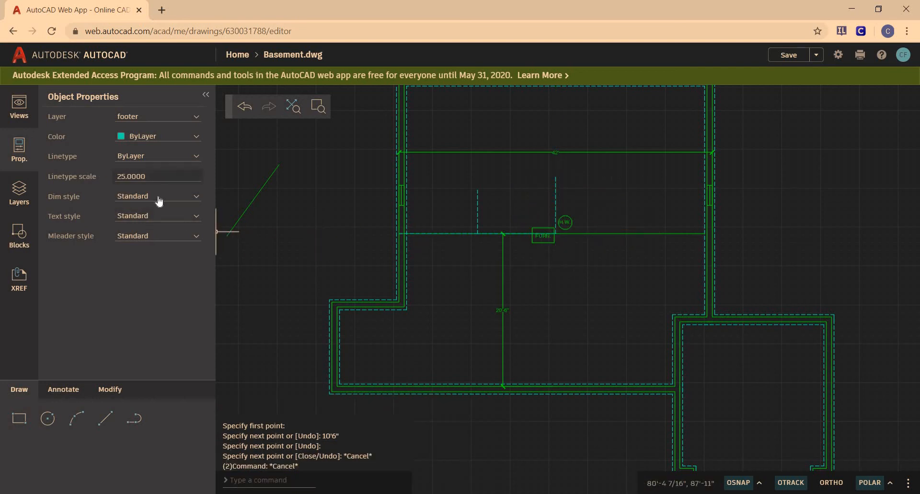
{"action": "mouse_move", "coordinate": [107, 422]}
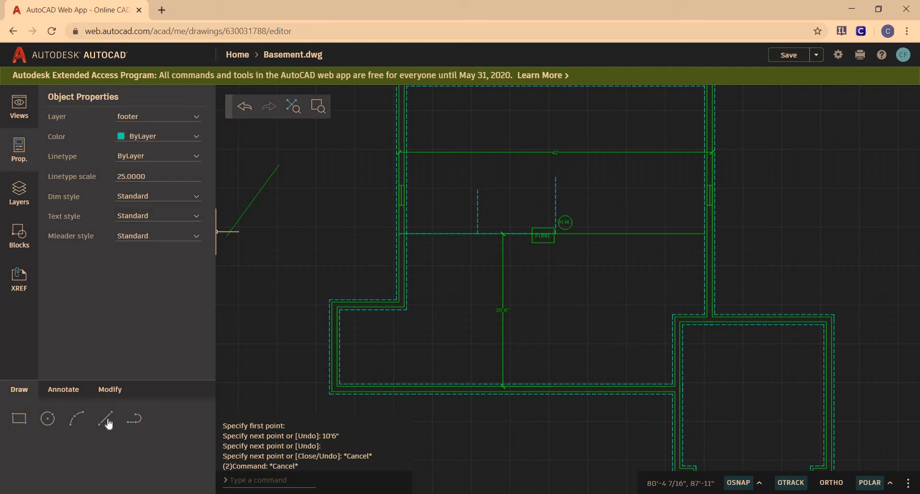
{"action": "left_click", "coordinate": [106, 418]}
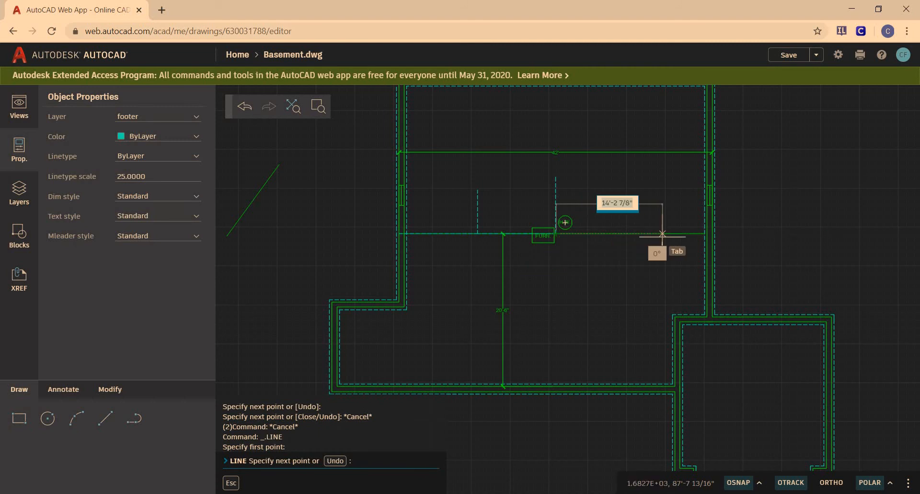
{"action": "type", "text": "1"}
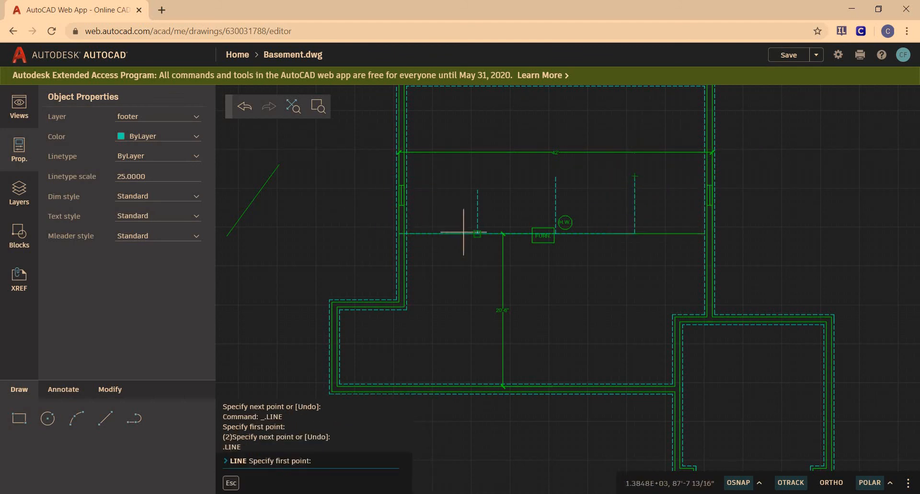
{"action": "mouse_move", "coordinate": [667, 240]}
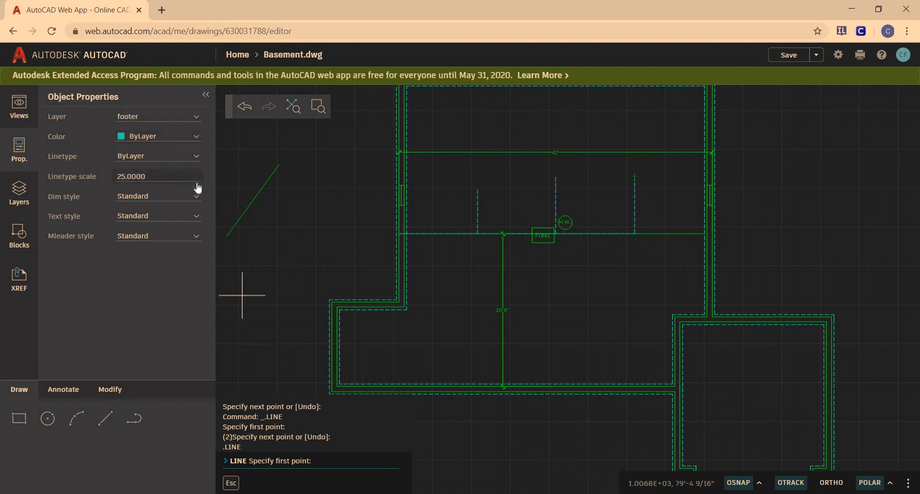
{"action": "mouse_move", "coordinate": [107, 418]}
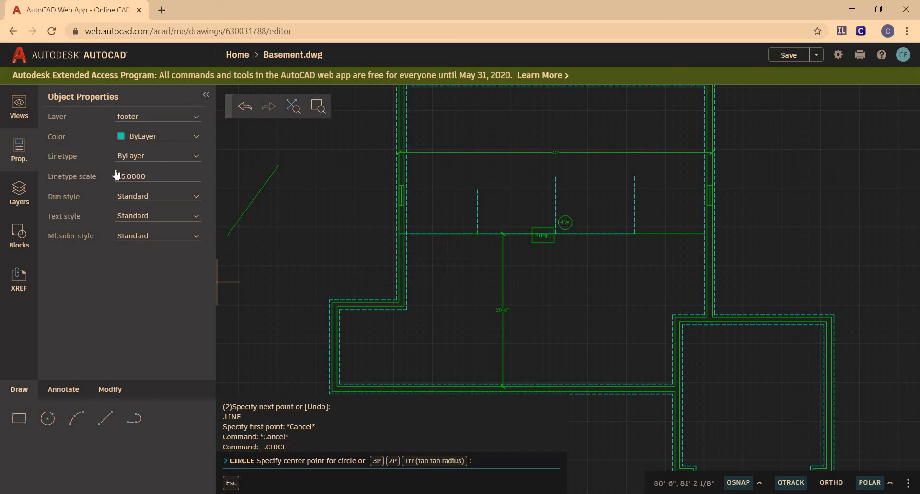
- Make the red Dim layer current and begin a column circle
{"action": "left_click", "coordinate": [19, 193]}
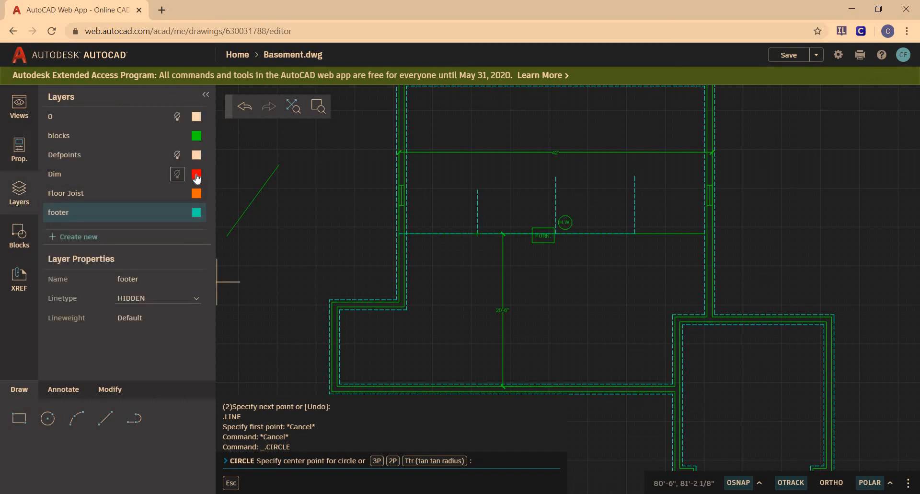
{"action": "left_click", "coordinate": [197, 173]}
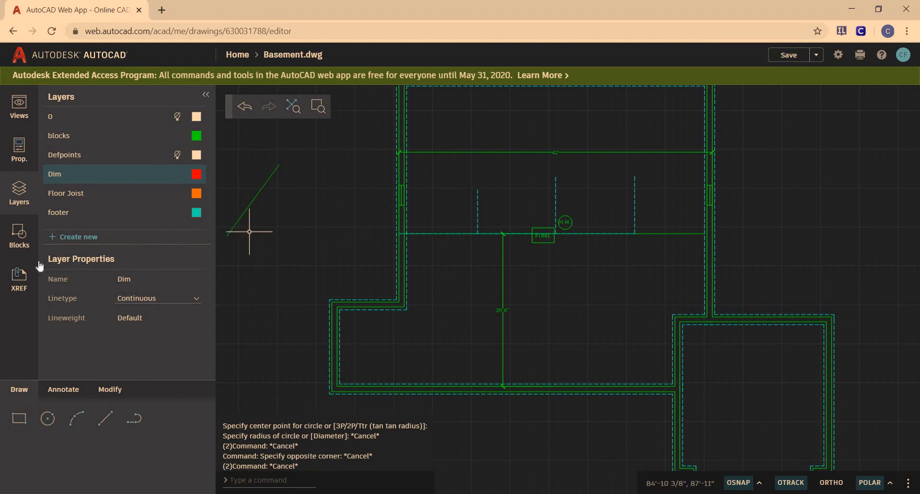
{"action": "left_click", "coordinate": [47, 418]}
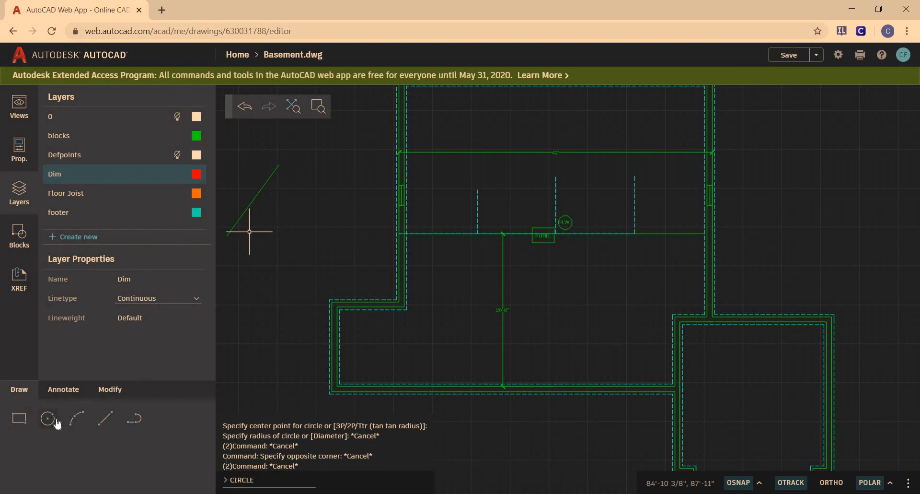
- Place 4-inch-radius column circles at the first two footer marks and centre a third on the next mark
{"action": "left_click", "coordinate": [48, 418]}
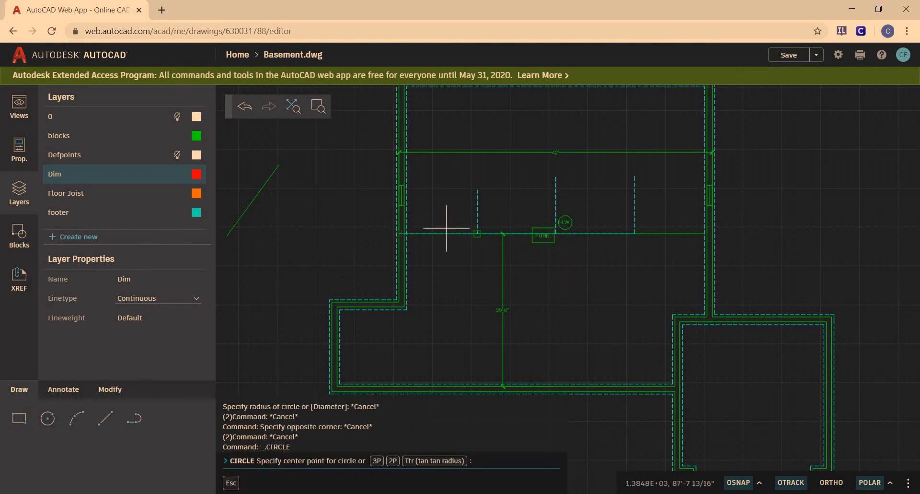
{"action": "left_click", "coordinate": [477, 239]}
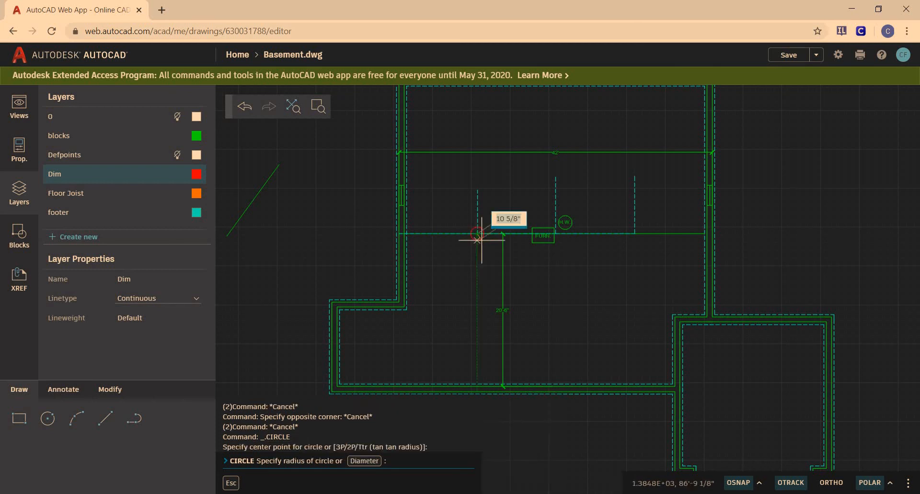
{"action": "mouse_move", "coordinate": [481, 235]}
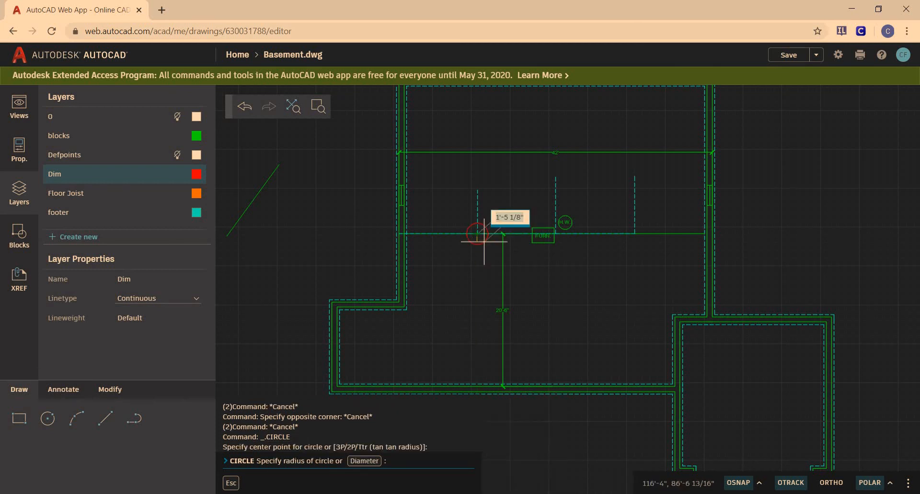
{"action": "type", "text": "4"}
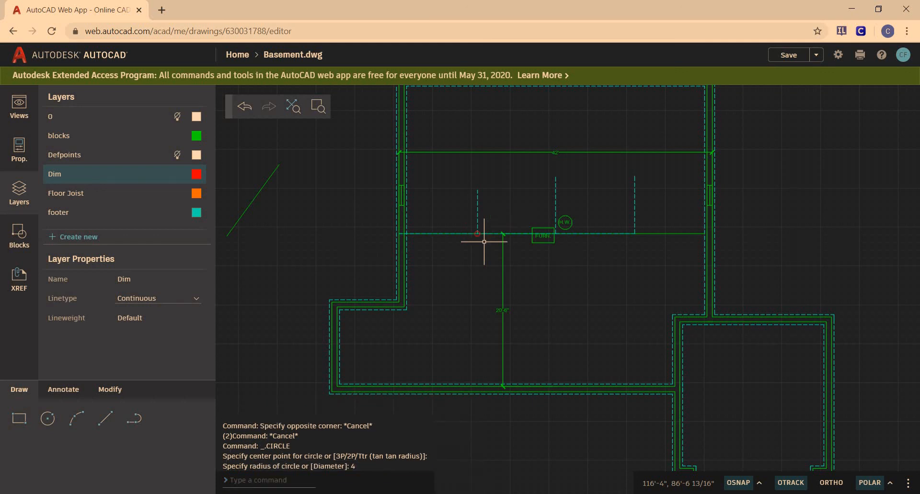
{"action": "mouse_move", "coordinate": [559, 152]}
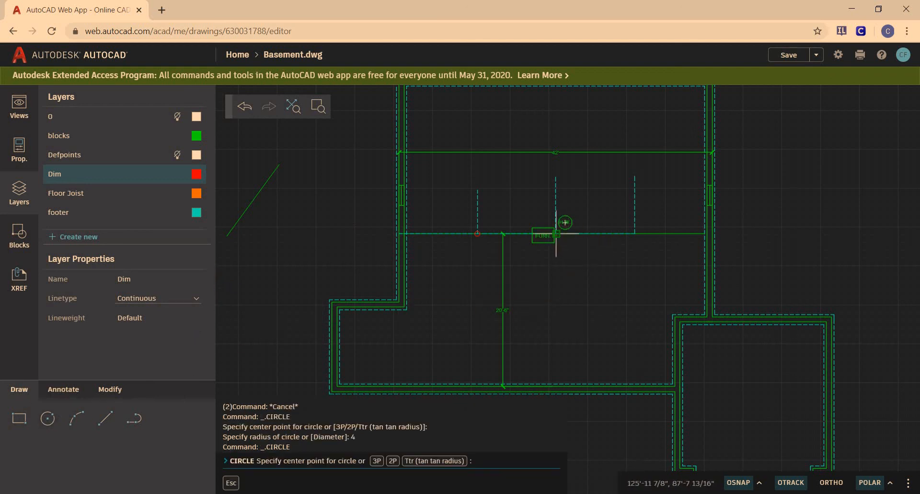
{"action": "left_click", "coordinate": [563, 232]}
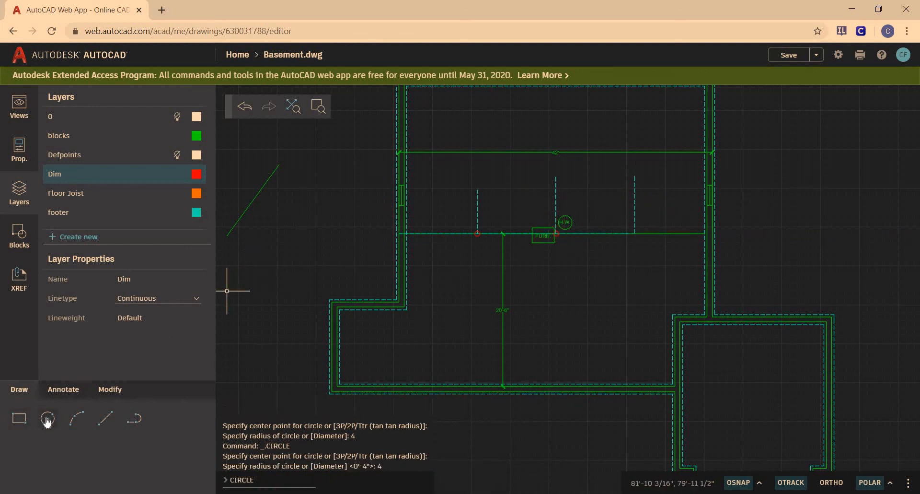
{"action": "left_click", "coordinate": [47, 418]}
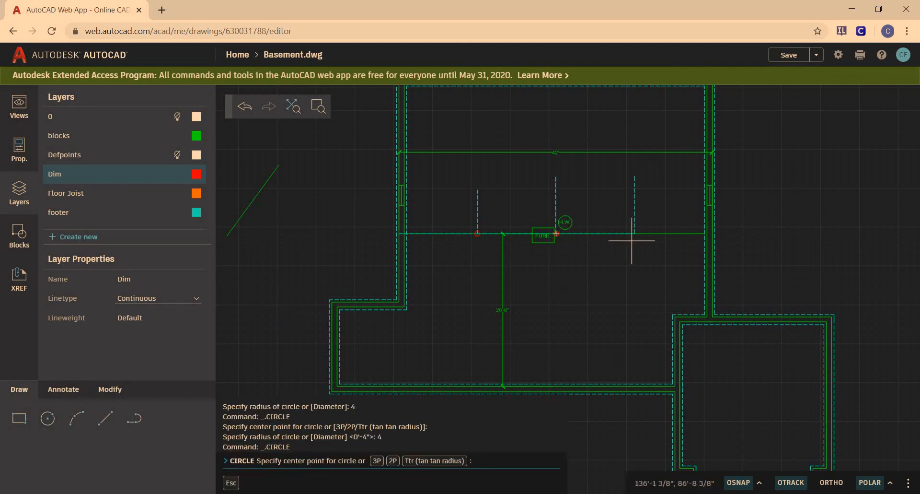
{"action": "left_click", "coordinate": [635, 234]}
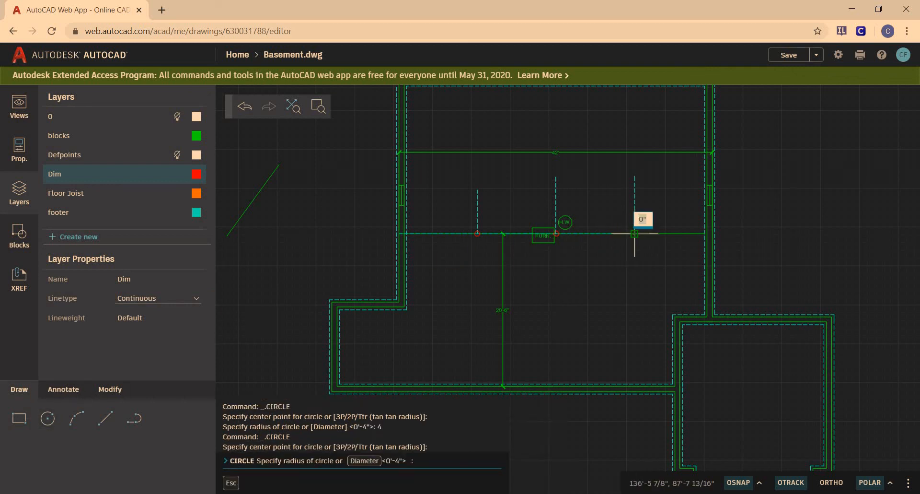